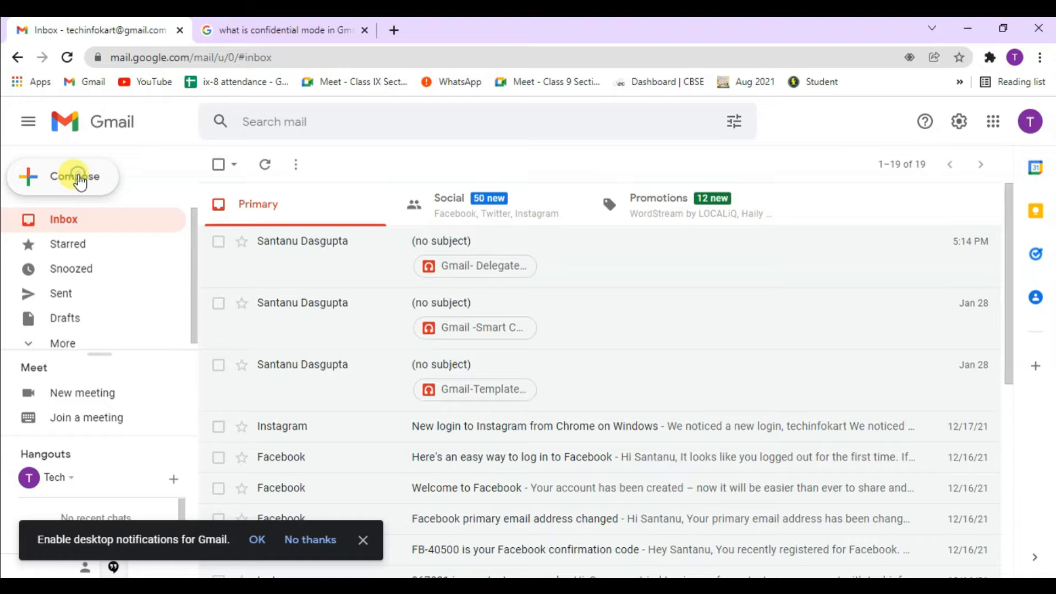
Step: Start a new full-size message draft
left_click(74, 176)
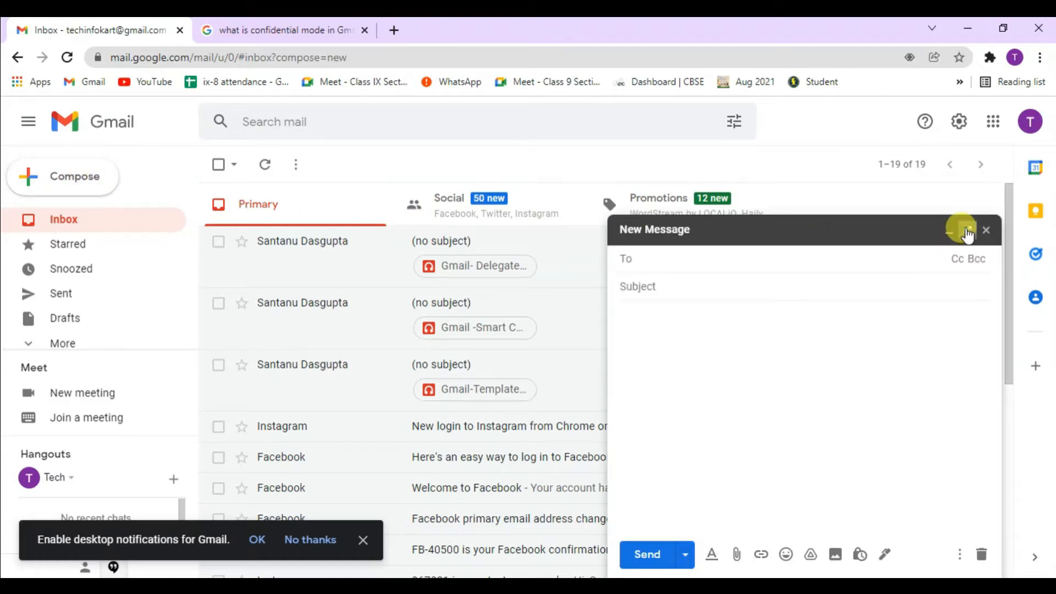
left_click(959, 229)
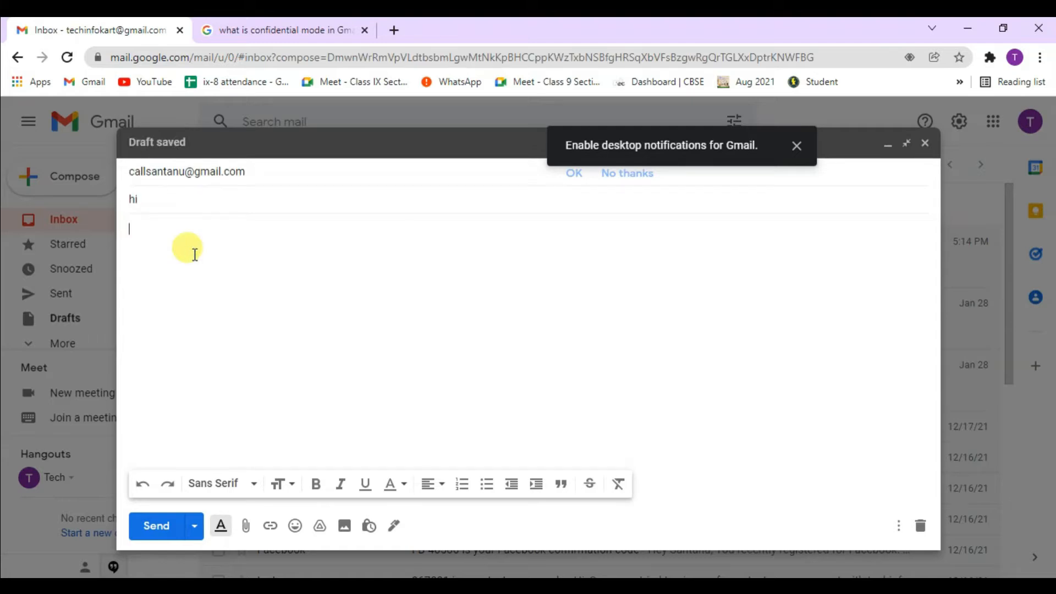
Step: Write the body text 'how r u?' in the draft
type("how r")
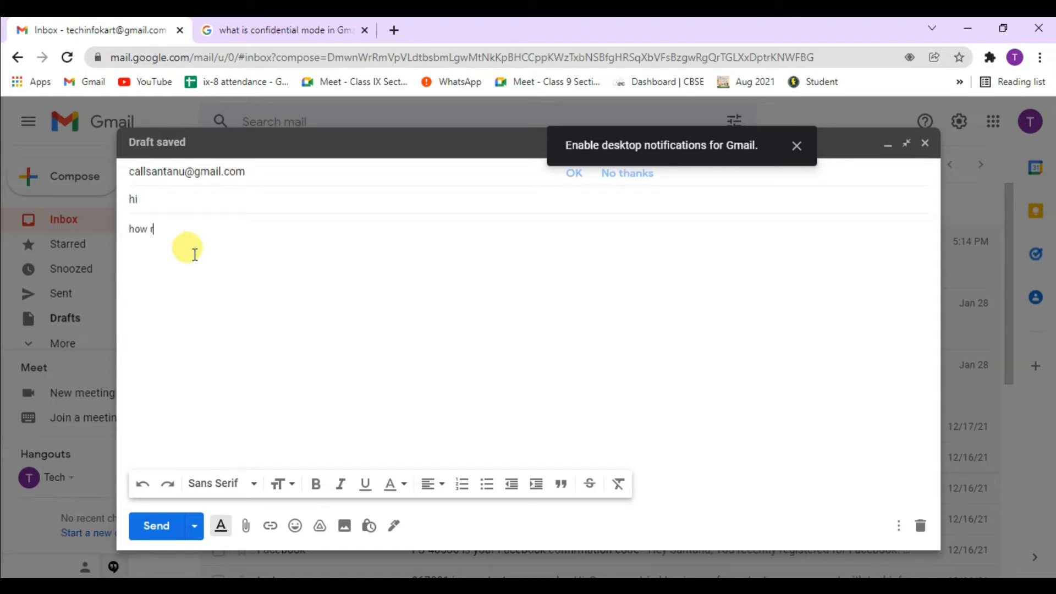
type("u?")
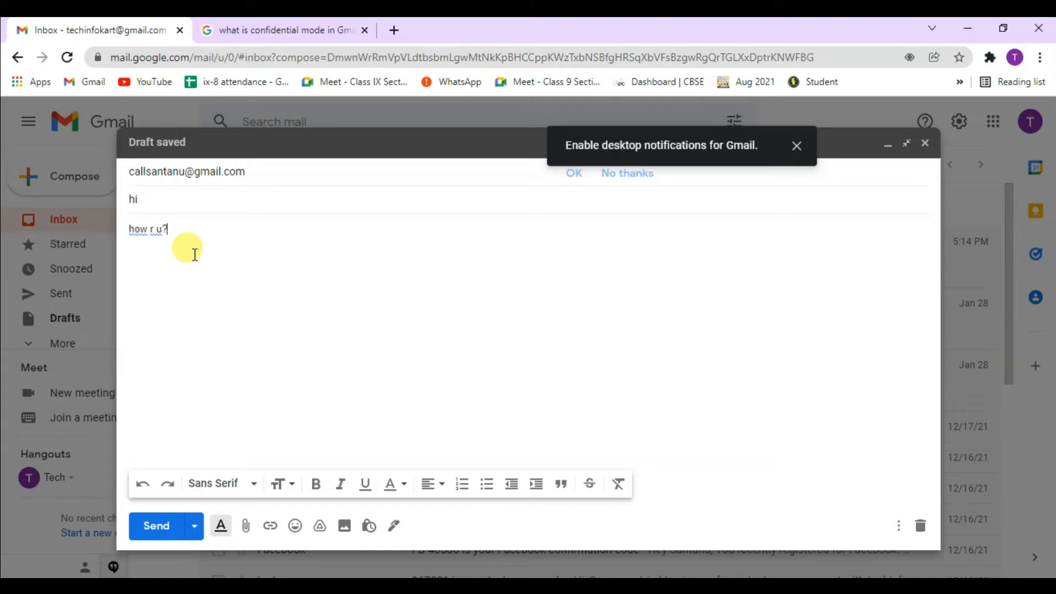
mouse_move(323, 300)
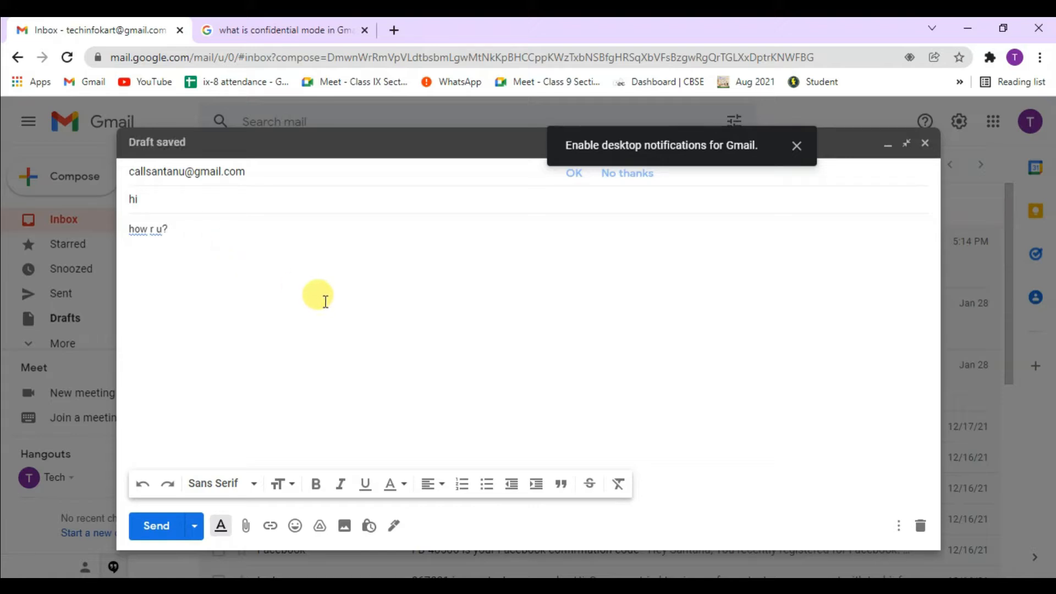
mouse_move(366, 406)
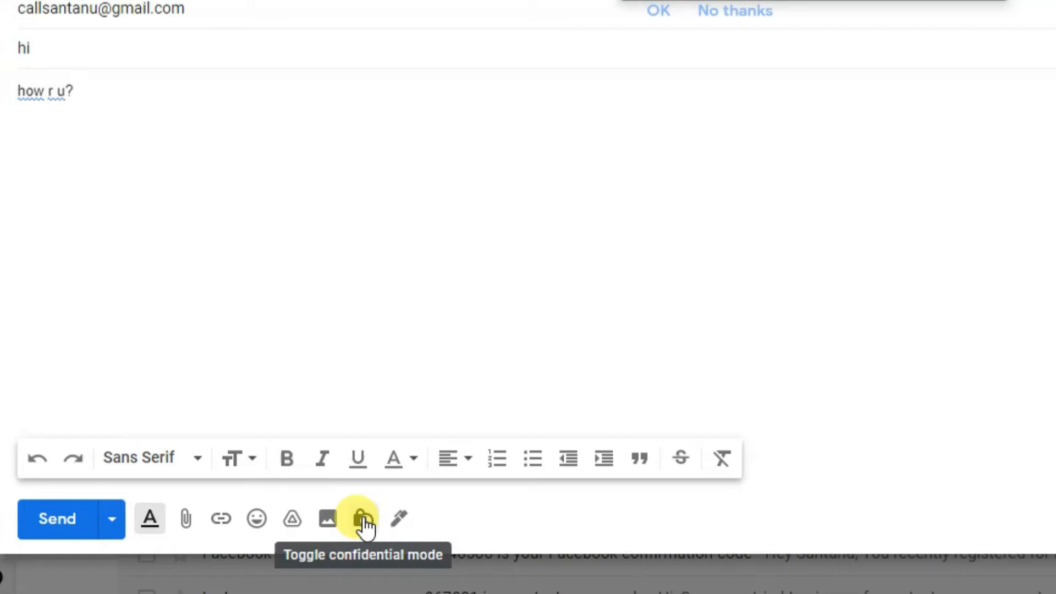
Step: Enable confidential mode expiring in 1 week with an SMS passcode required, and save it
left_click(362, 518)
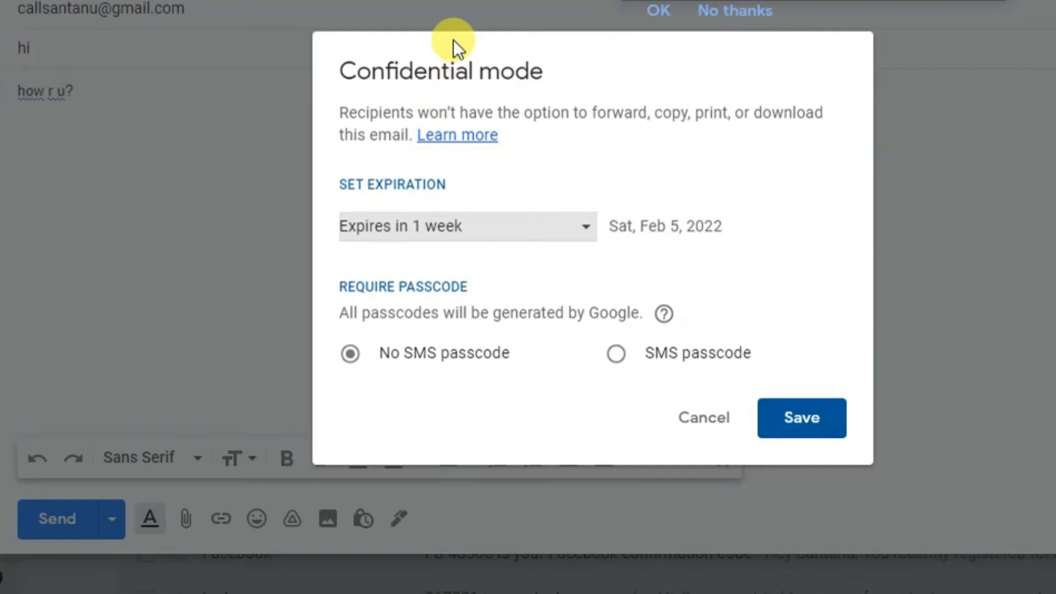
mouse_move(591, 66)
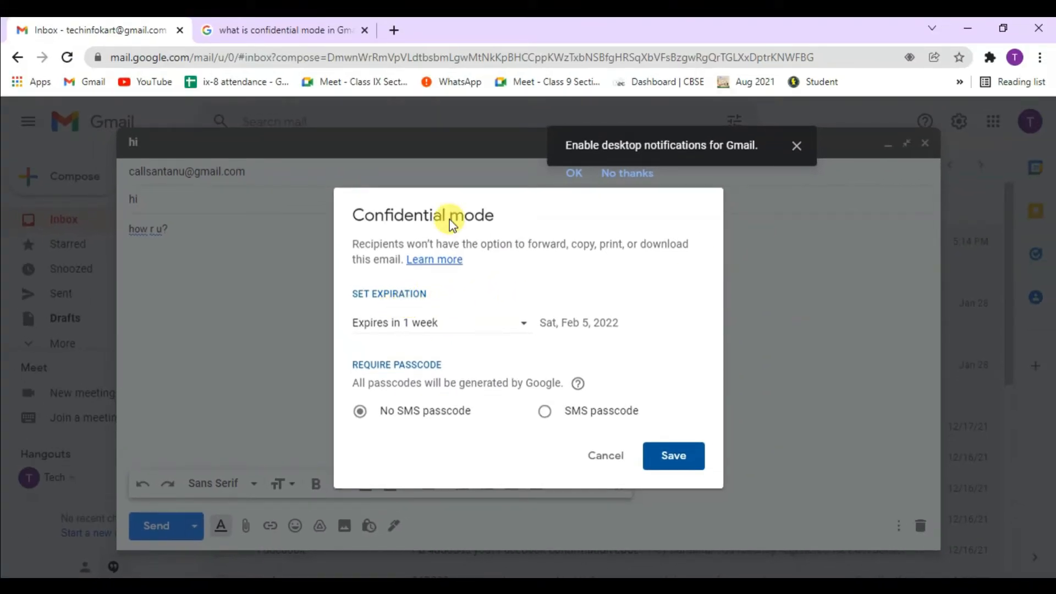
mouse_move(455, 278)
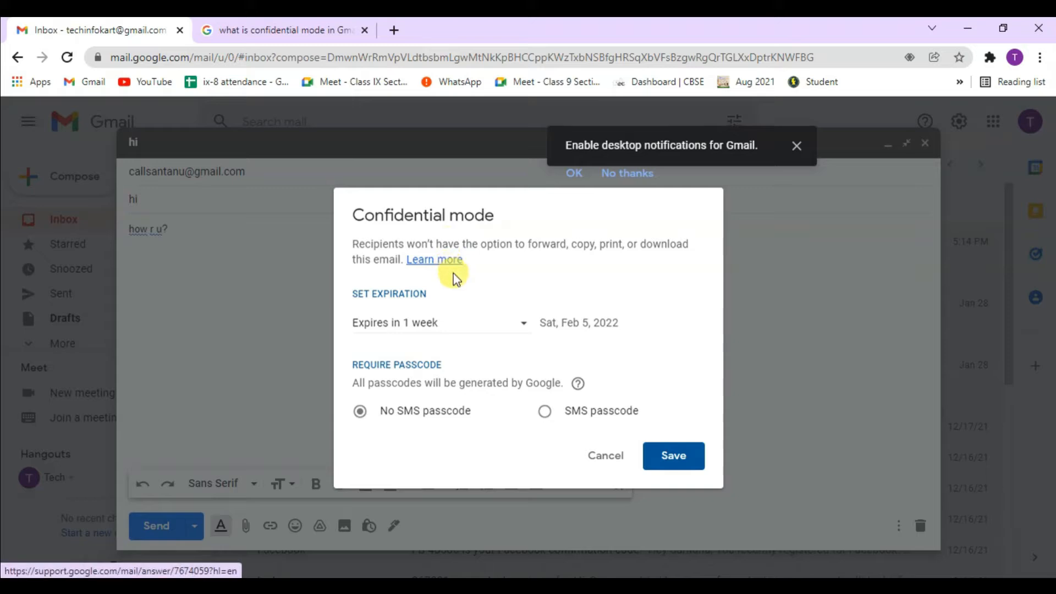
mouse_move(438, 306)
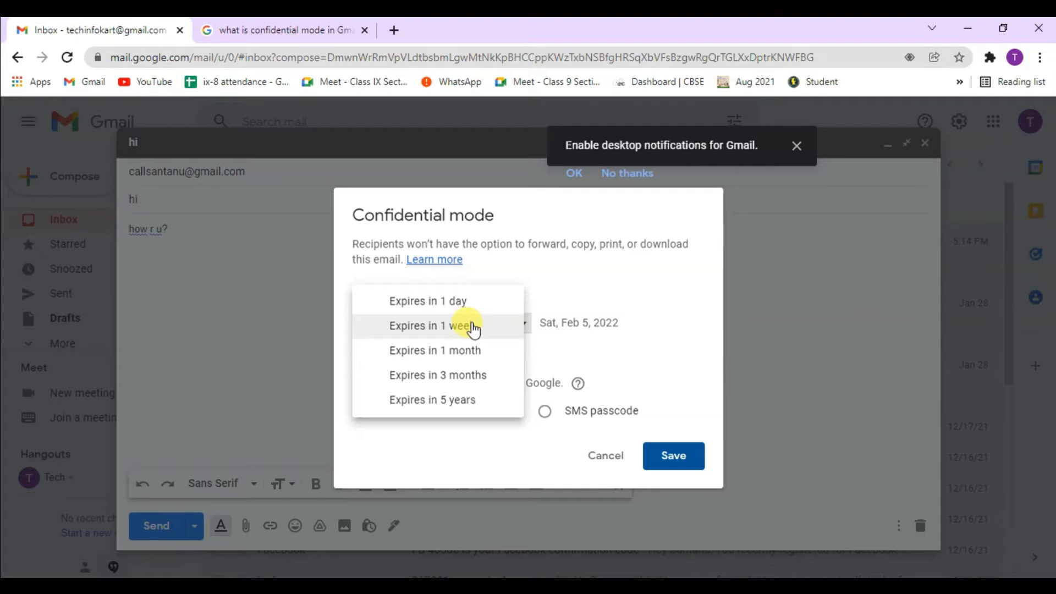
left_click(440, 325)
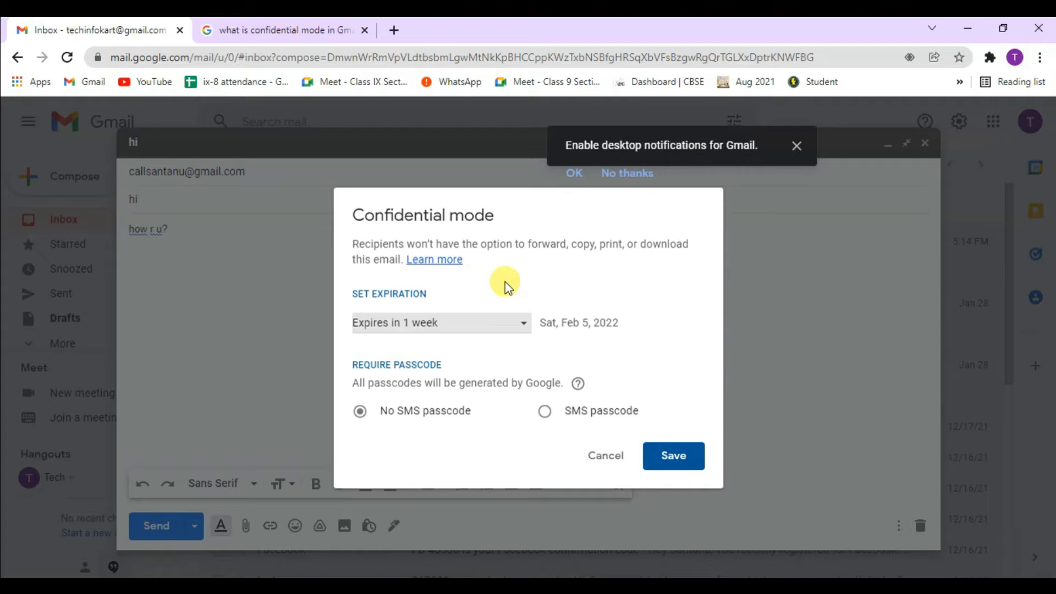
mouse_move(470, 375)
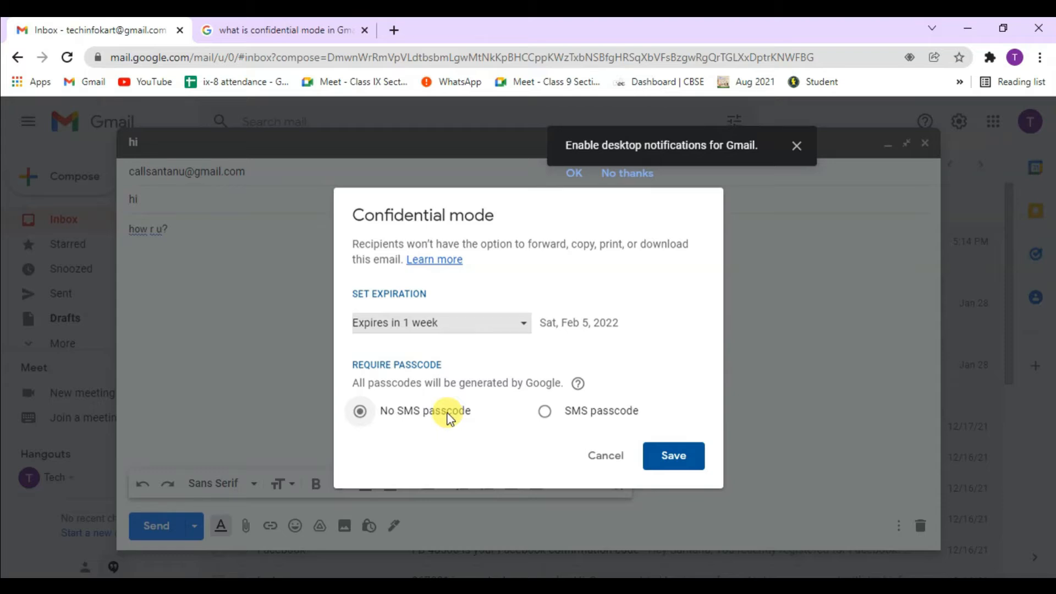
mouse_move(485, 427)
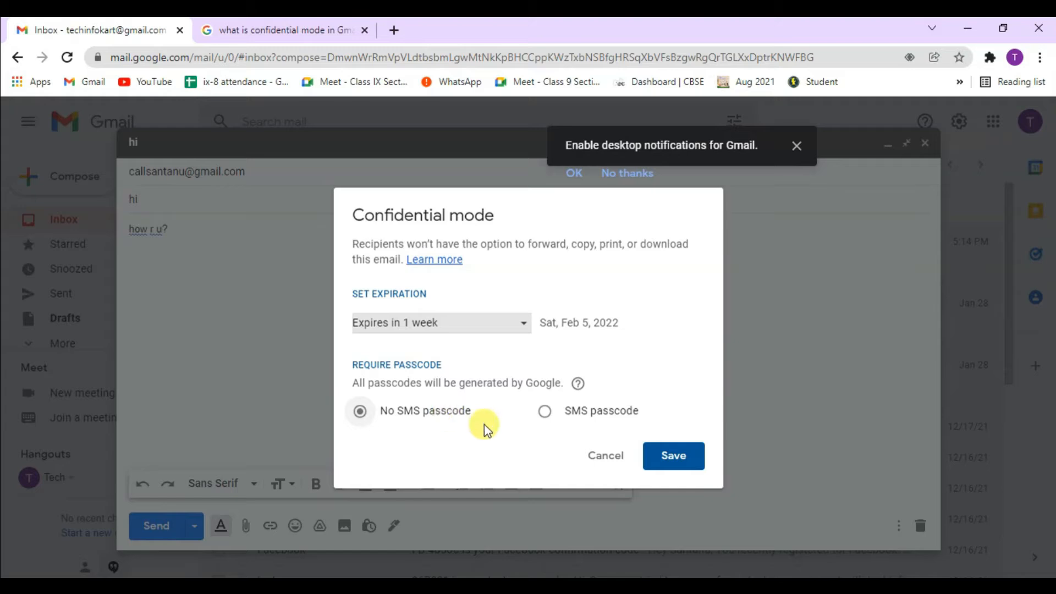
left_click(544, 411)
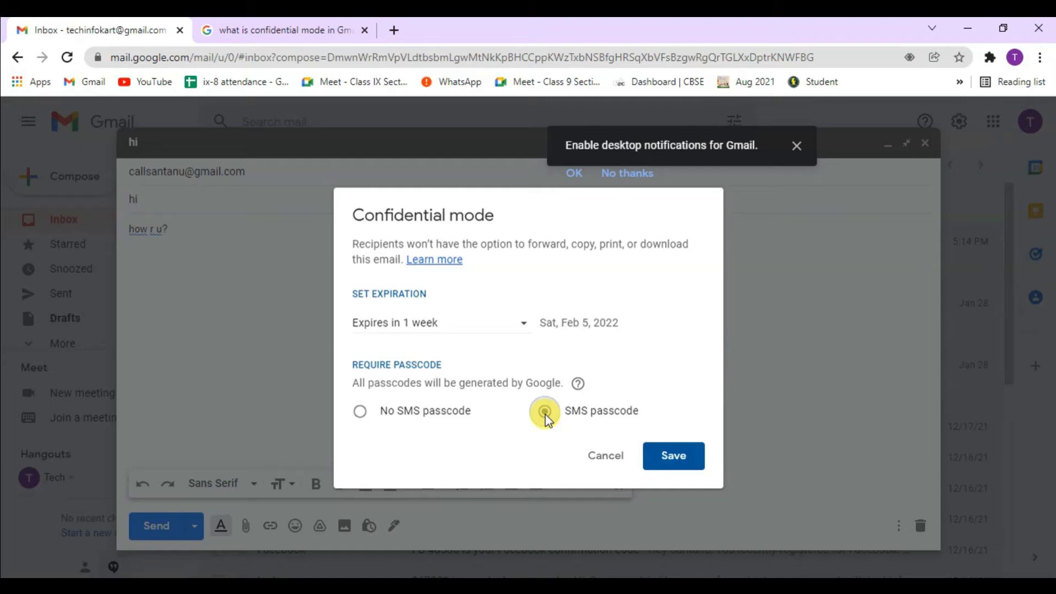
left_click(543, 410)
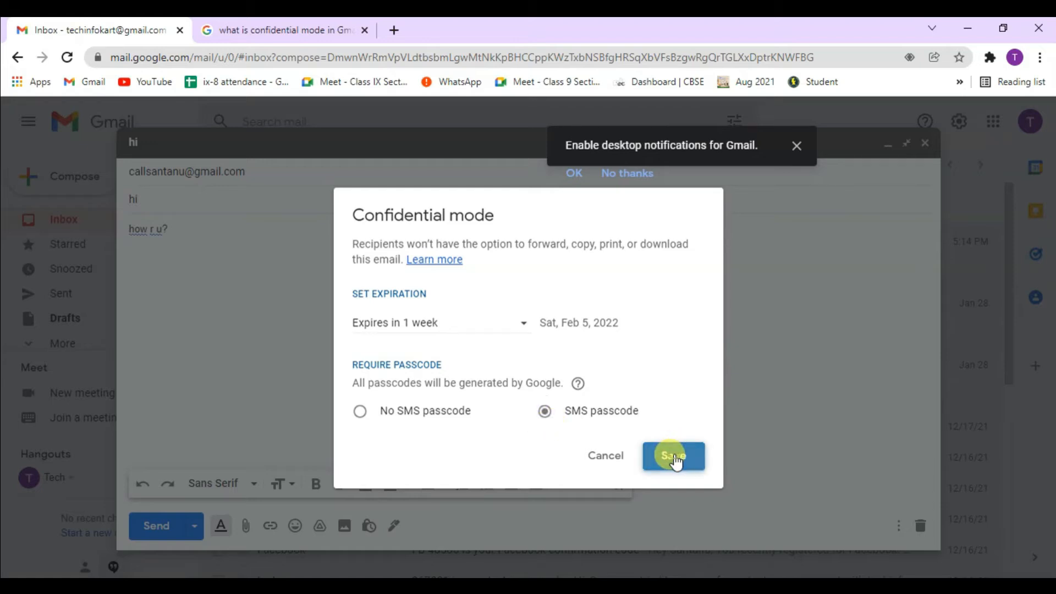
left_click(672, 456)
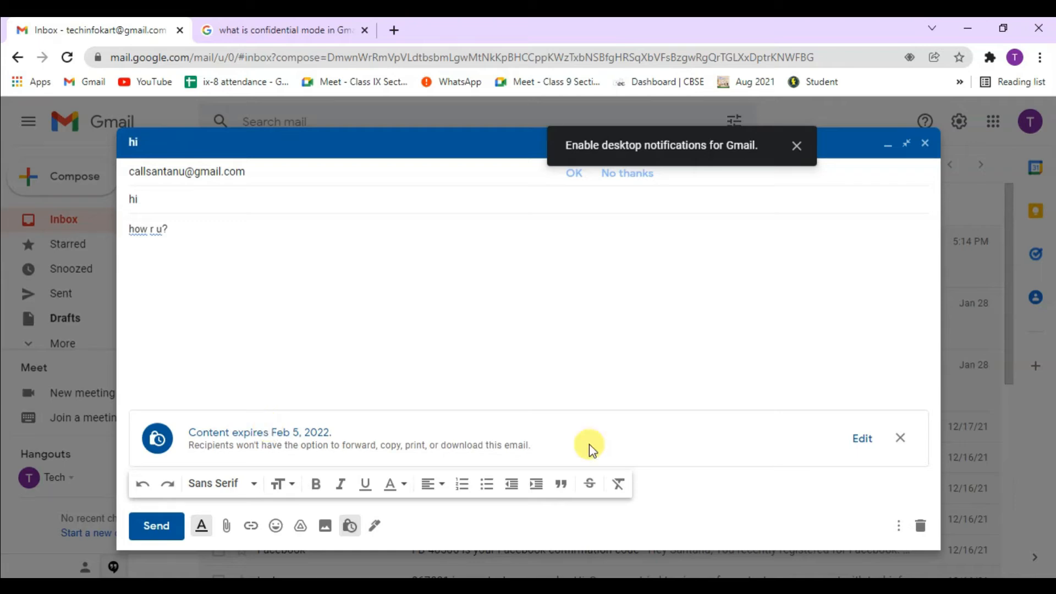
mouse_move(862, 444)
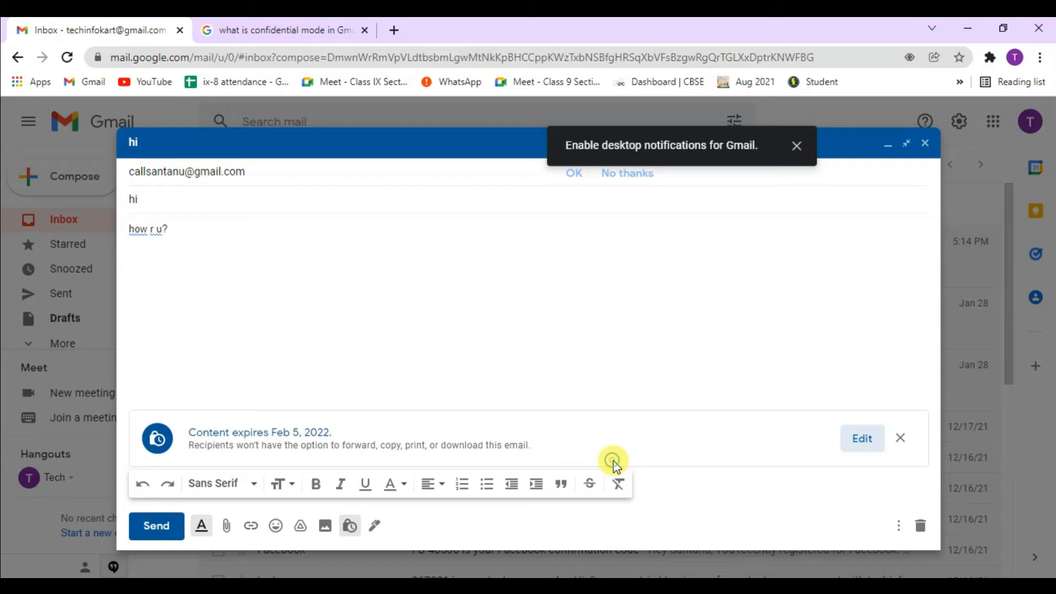
mouse_move(185, 498)
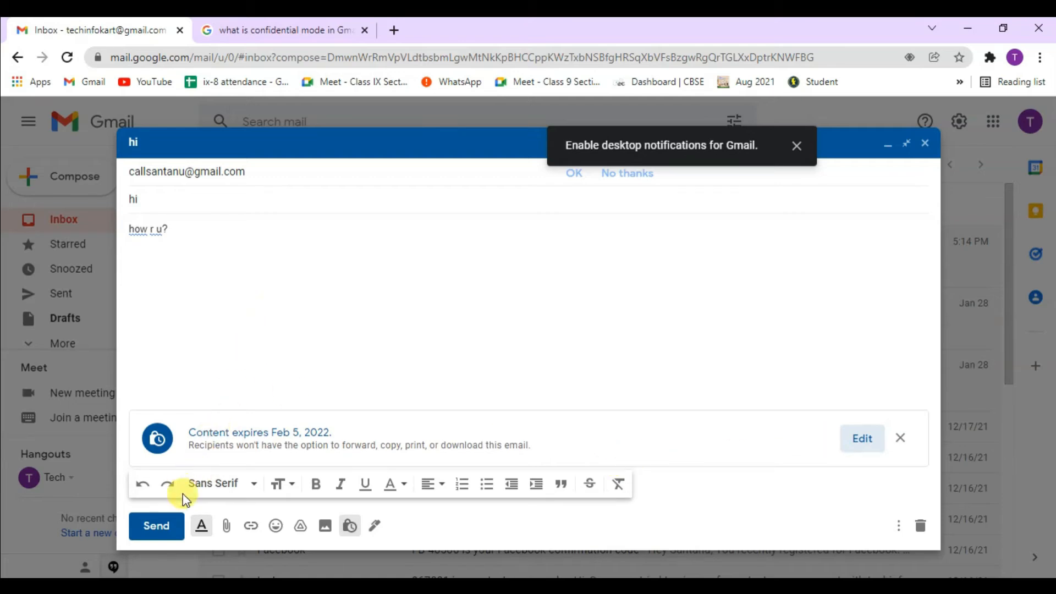
Step: Send the confidential message, bringing up the phone number confirmation prompt
left_click(156, 525)
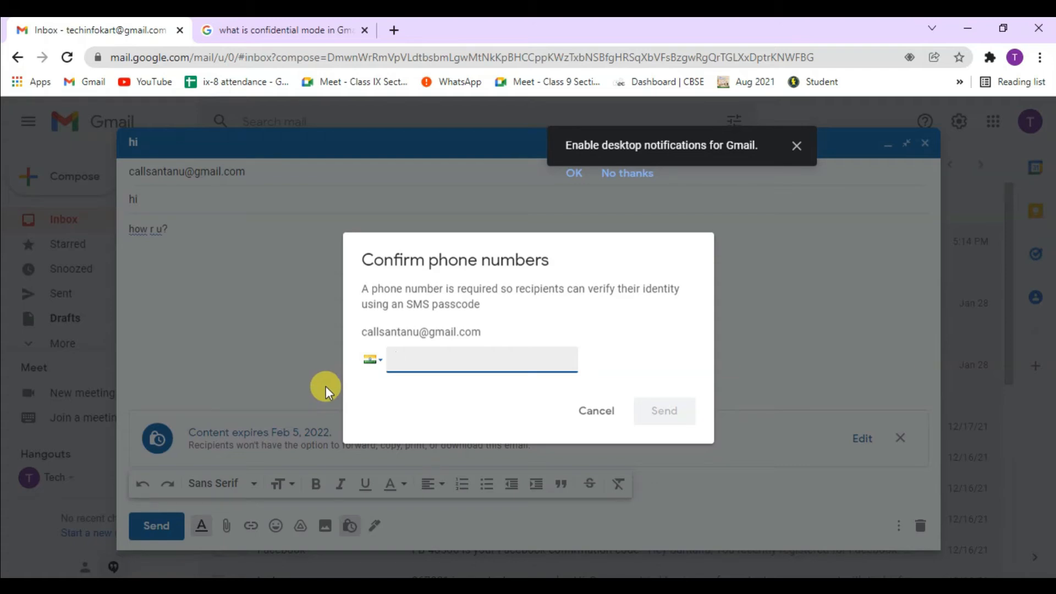
left_click(481, 359)
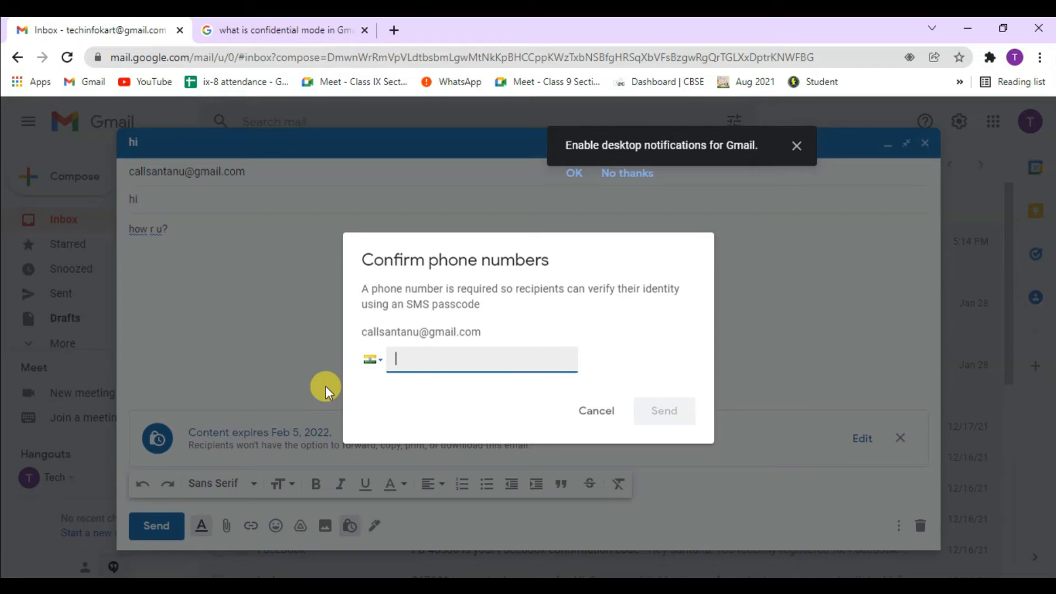
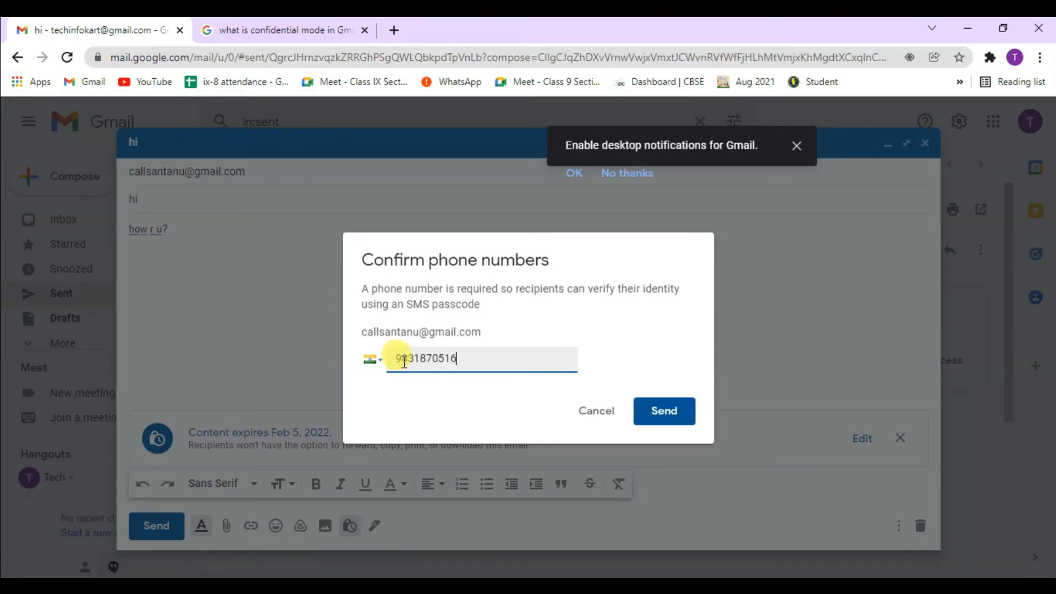
left_click(663, 411)
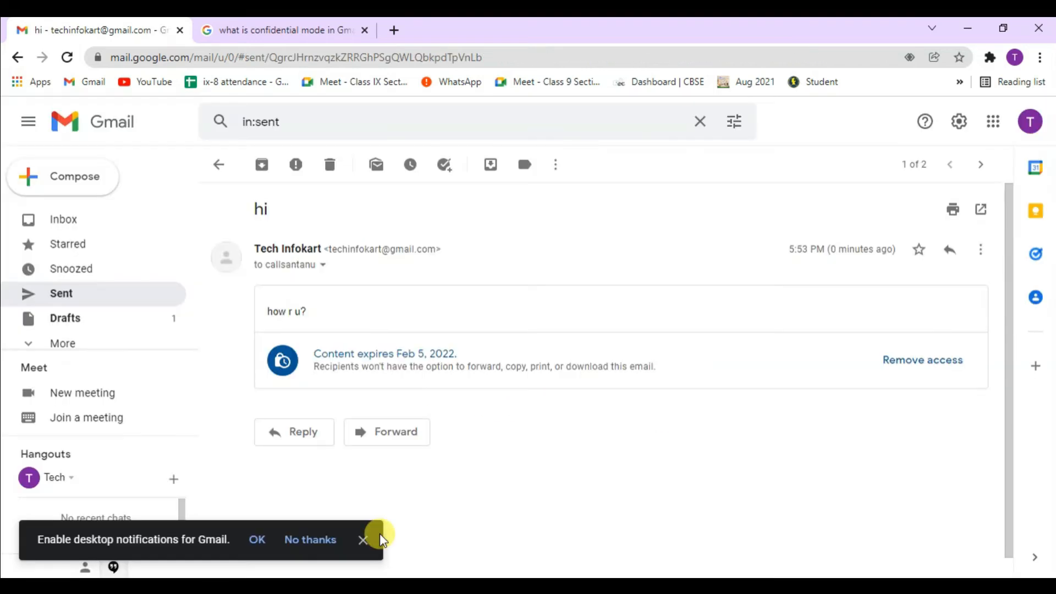
left_click(219, 164)
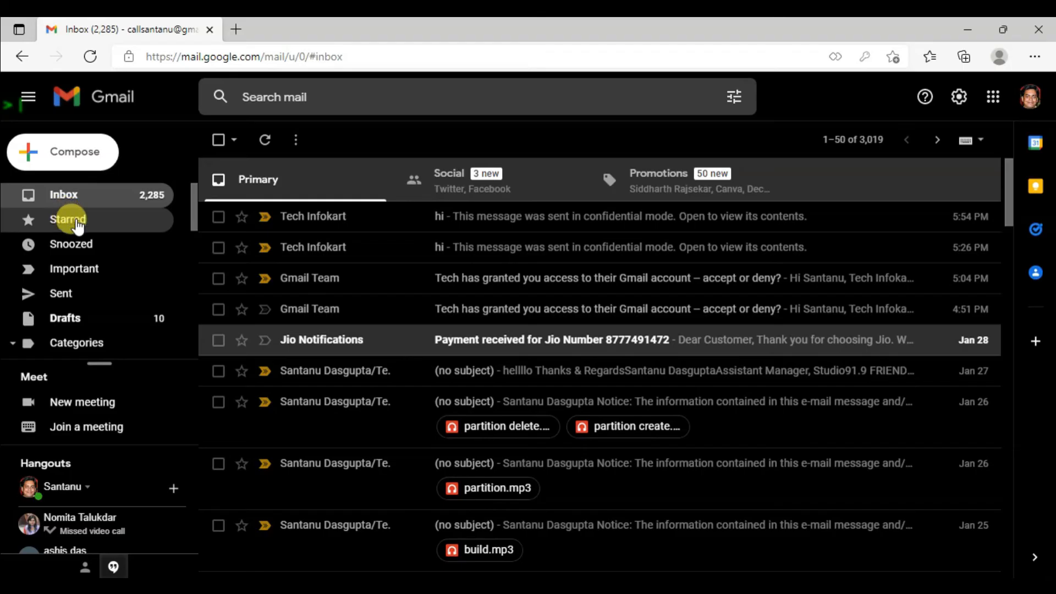
mouse_move(313, 246)
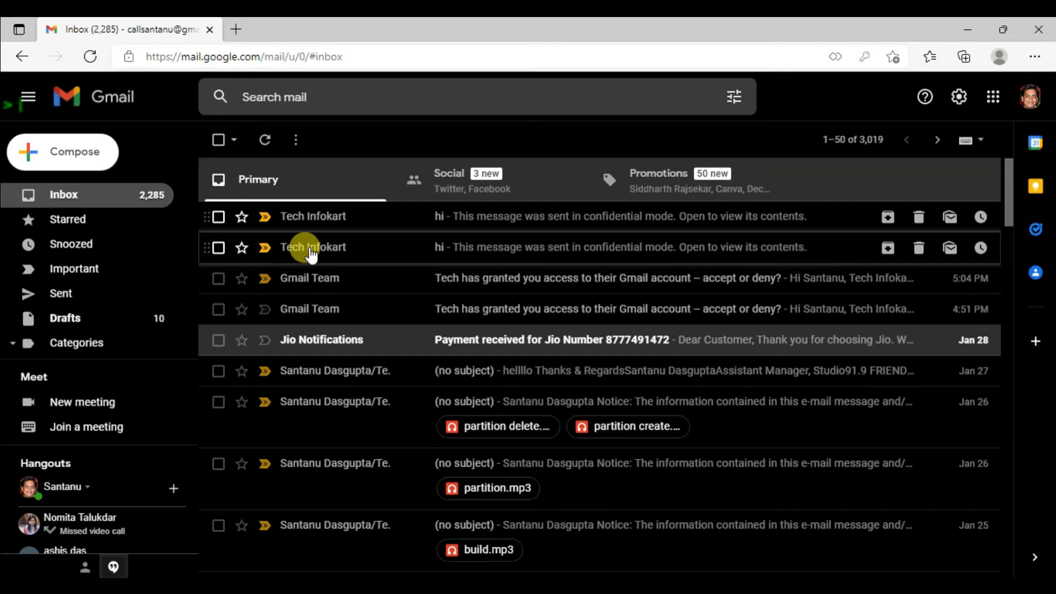
left_click(312, 247)
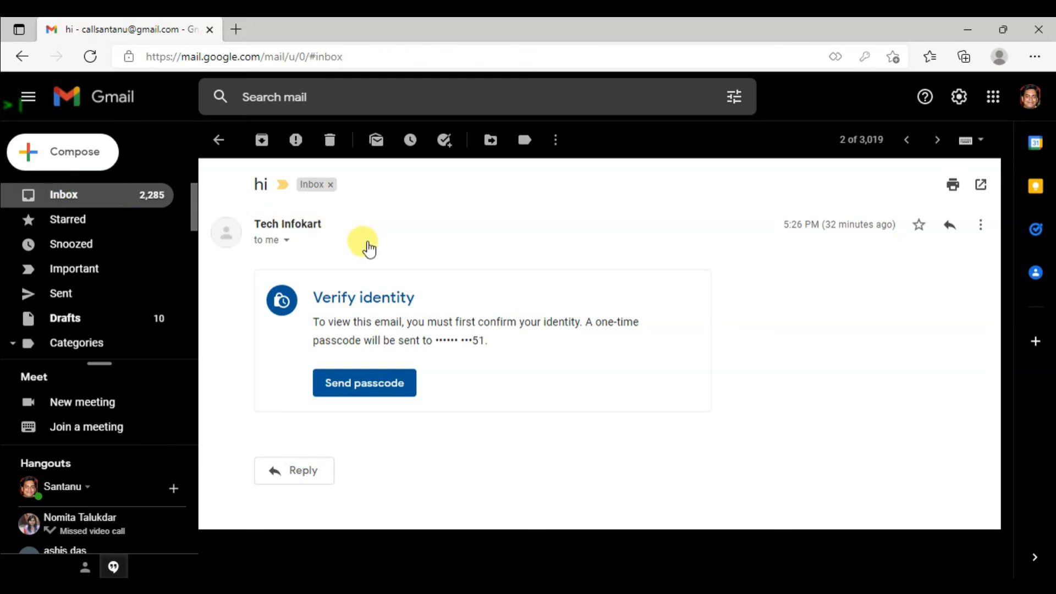
left_click(219, 140)
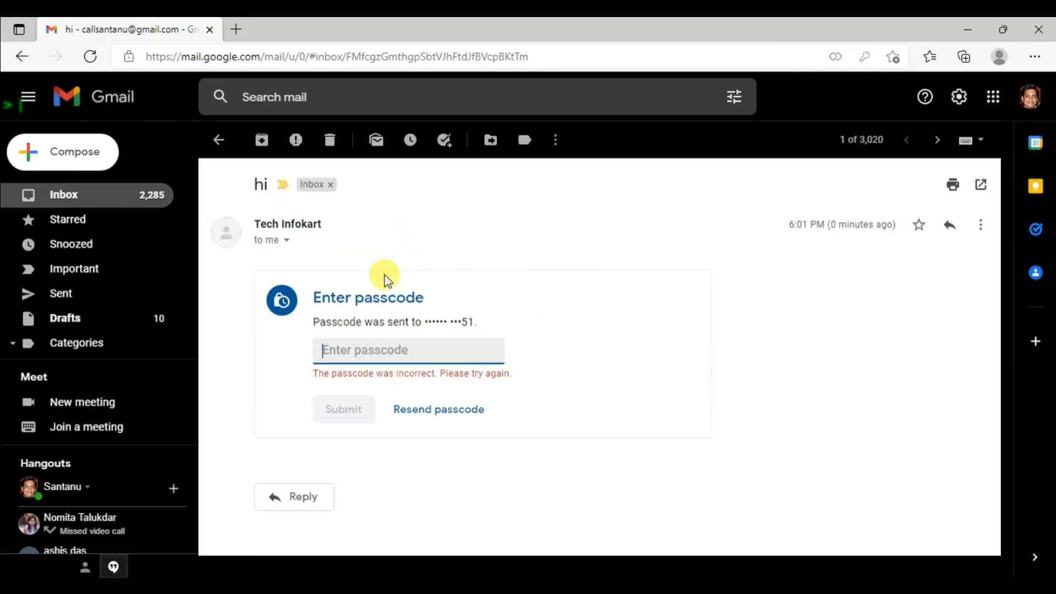
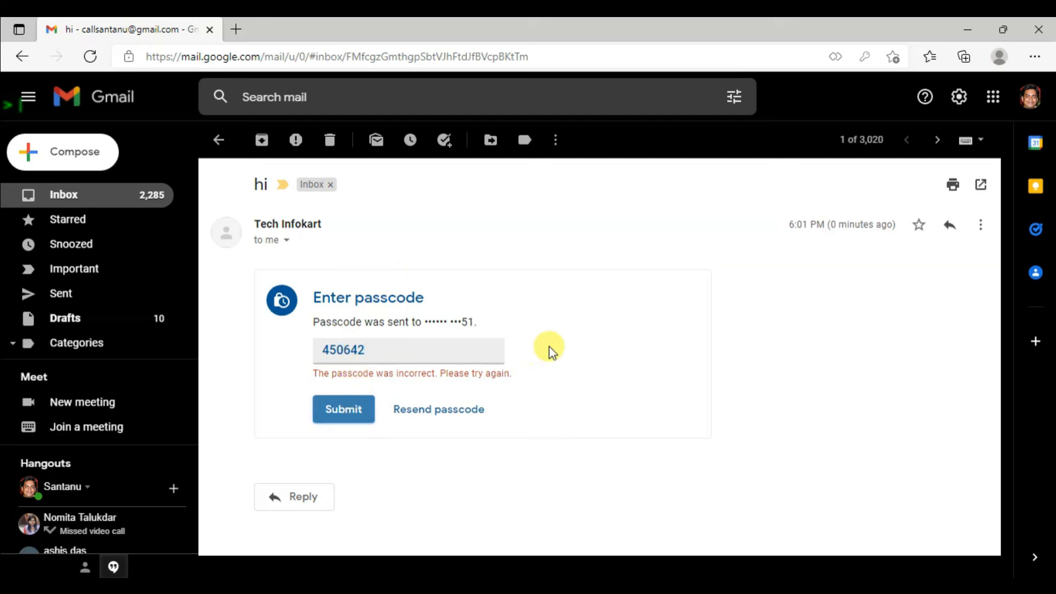
mouse_move(559, 343)
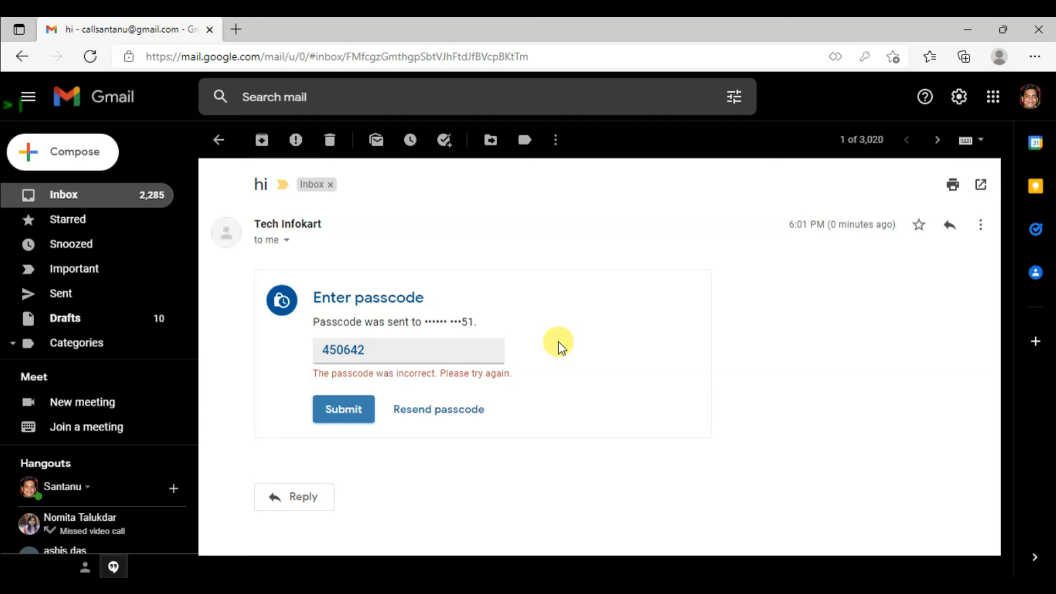
left_click(343, 409)
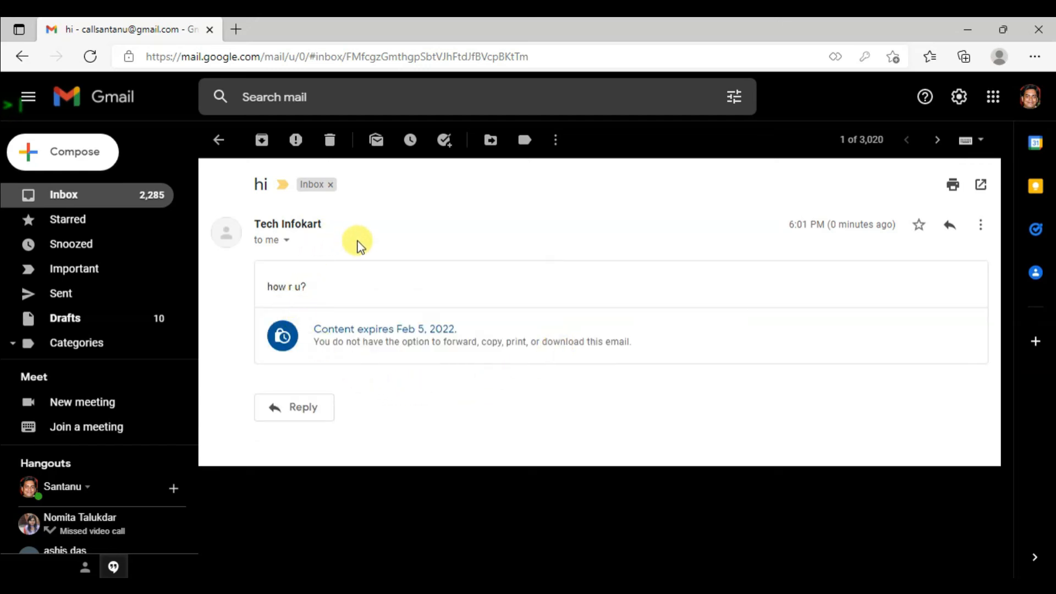
mouse_move(328, 291)
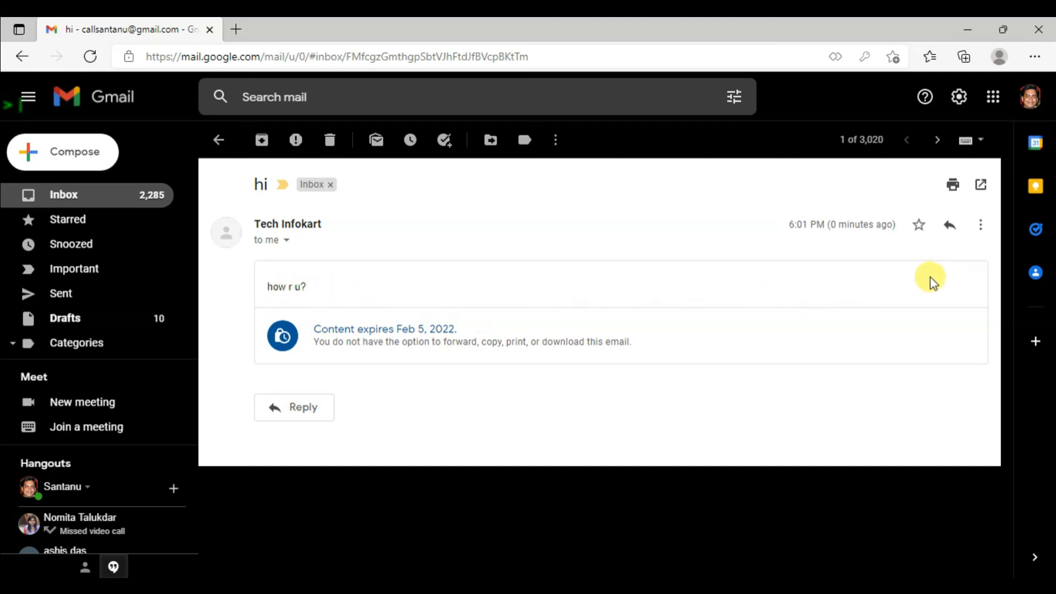
mouse_move(973, 251)
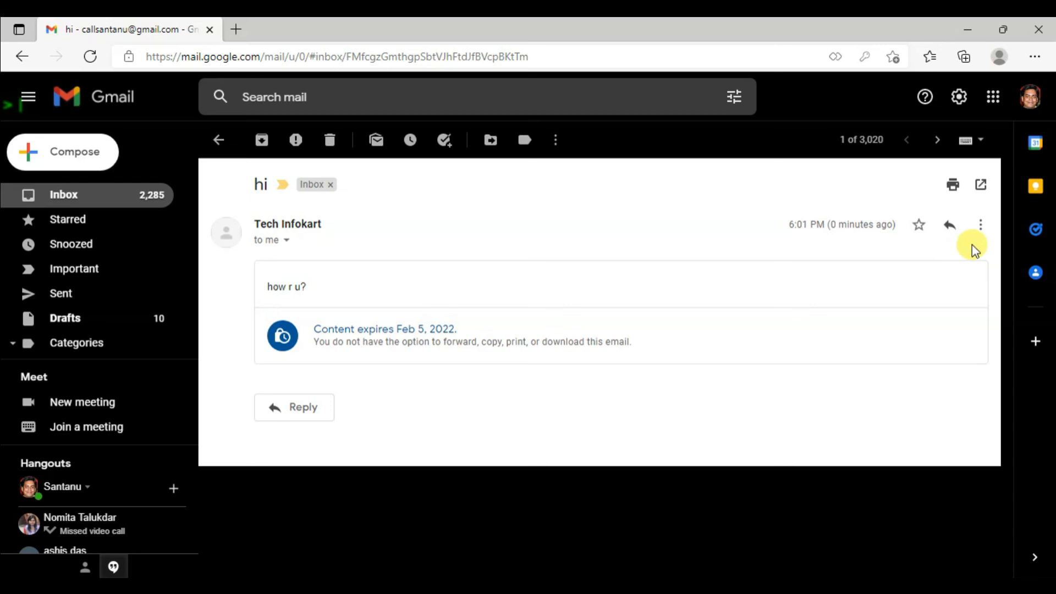
mouse_move(979, 224)
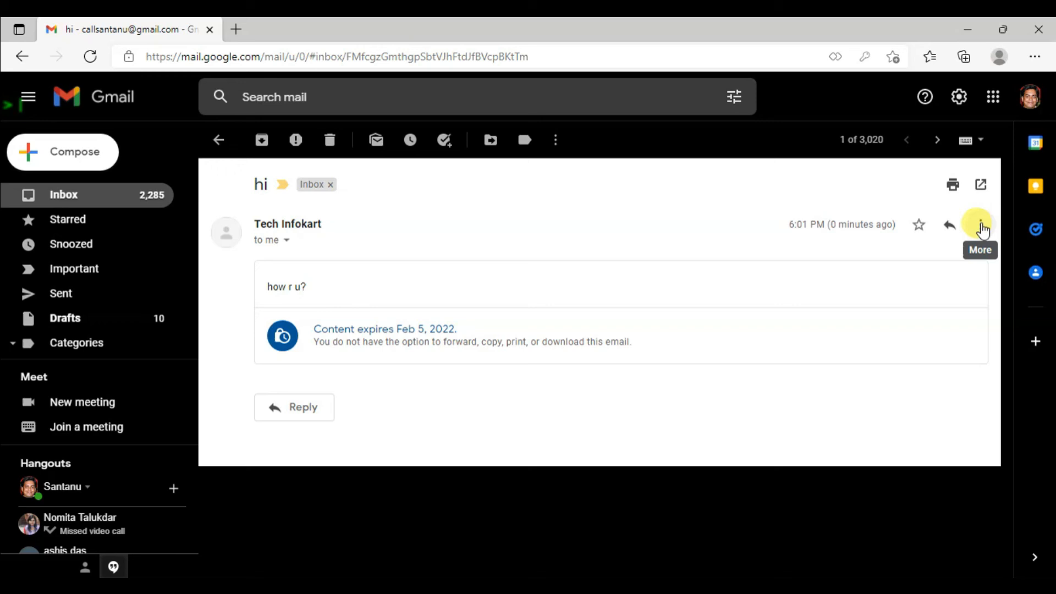
Step: Show the unlocked message's More actions list, which lacks forward, print and download
left_click(978, 224)
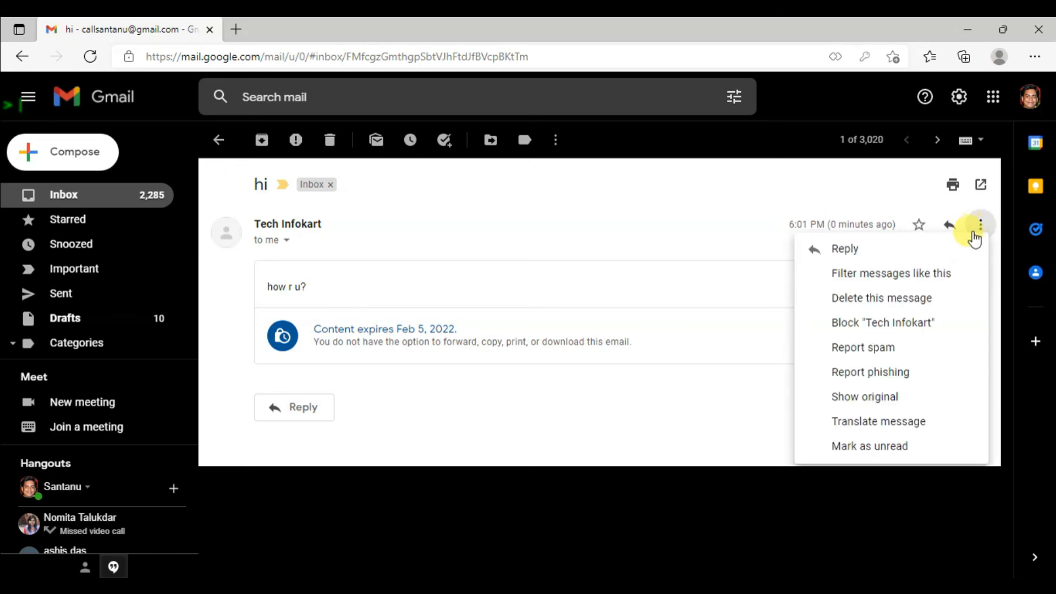
mouse_move(864, 288)
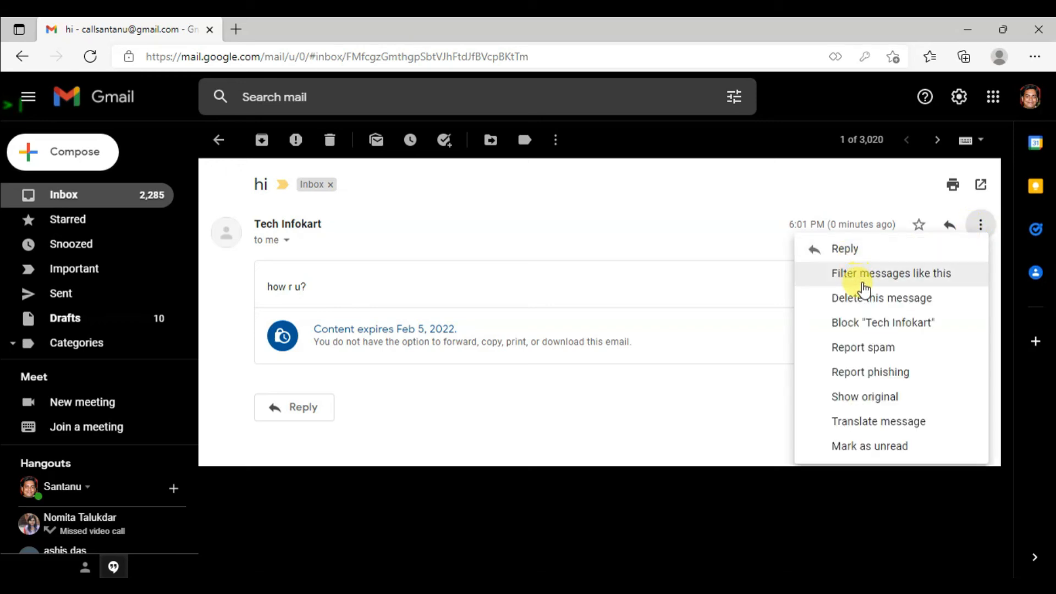